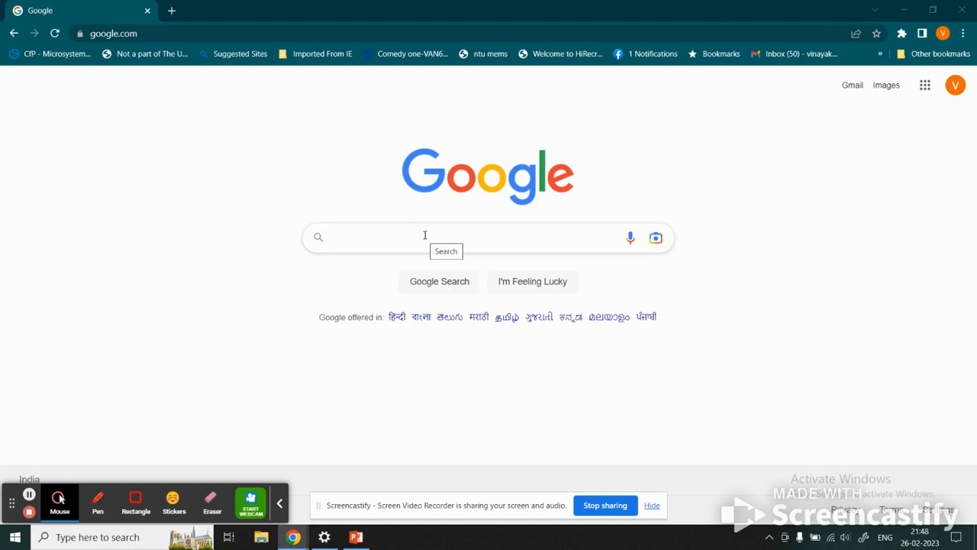
# Step: Search Google for LTSPICE
pyautogui.write('L')
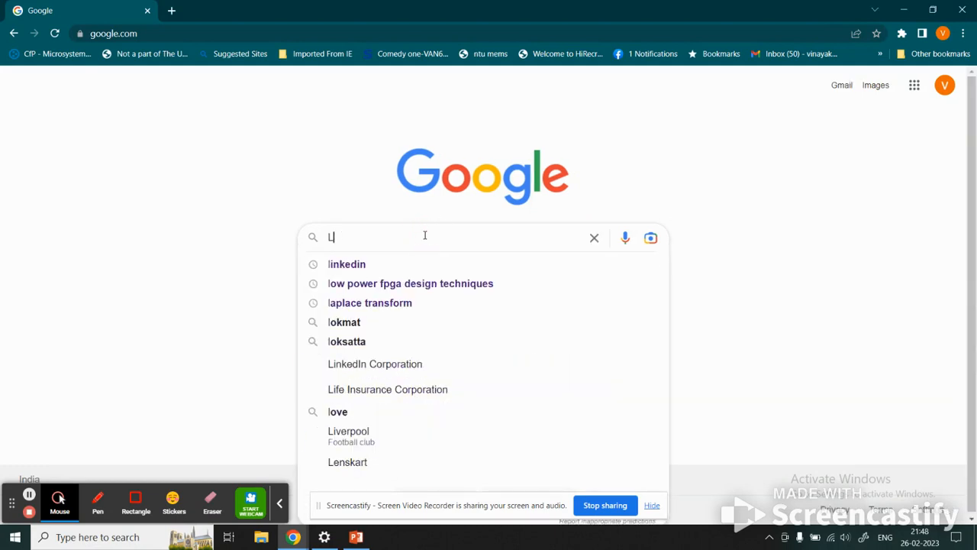
pyautogui.write('TSPICE')
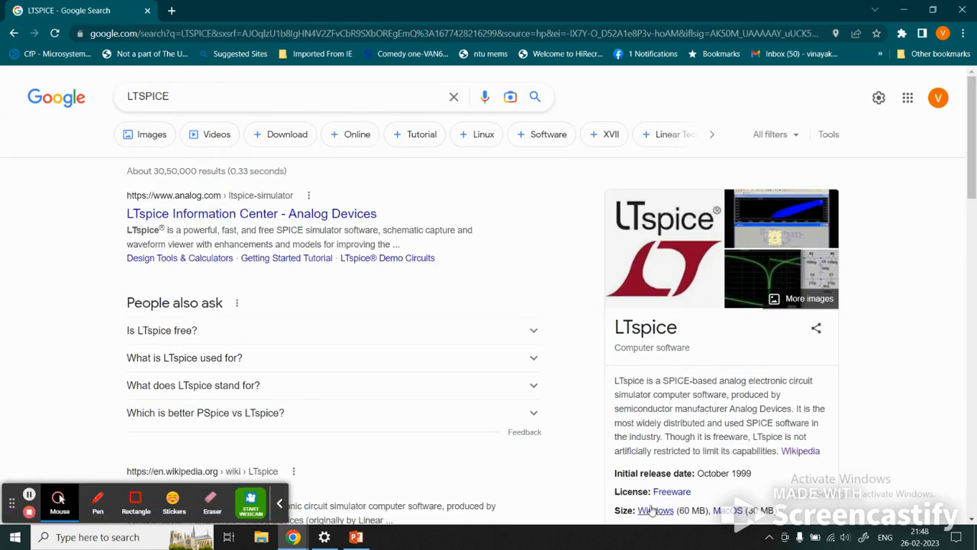
pyautogui.scroll(-3)
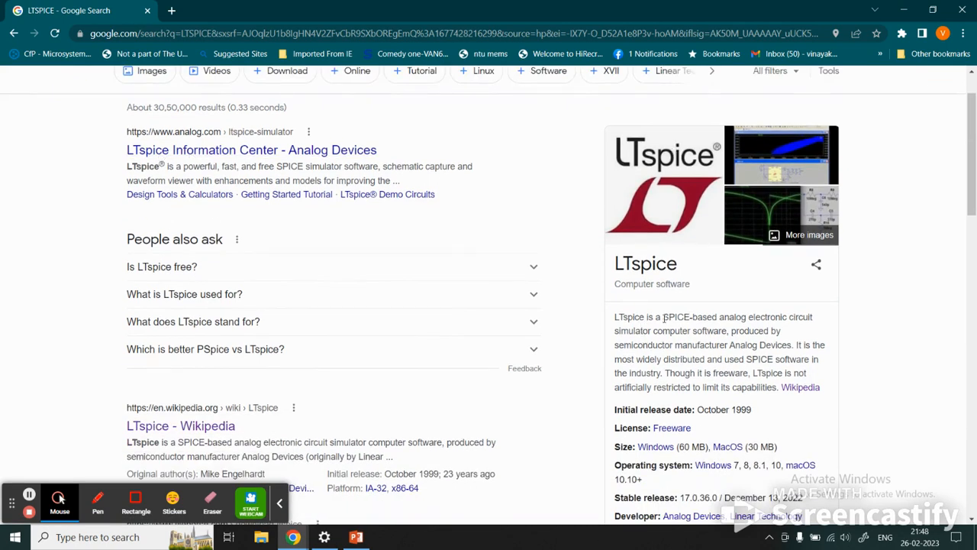
# Step: Highlight the knowledge panel's simulator description, 'semiconductor' and 'Analog Devices'
pyautogui.moveTo(663, 317); pyautogui.dragTo(809, 317)
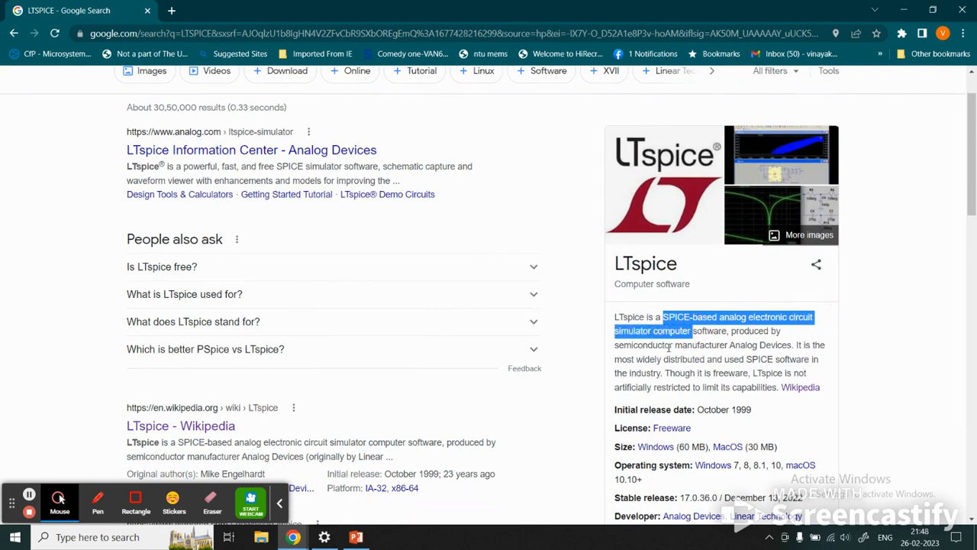
pyautogui.doubleClick(633, 345)
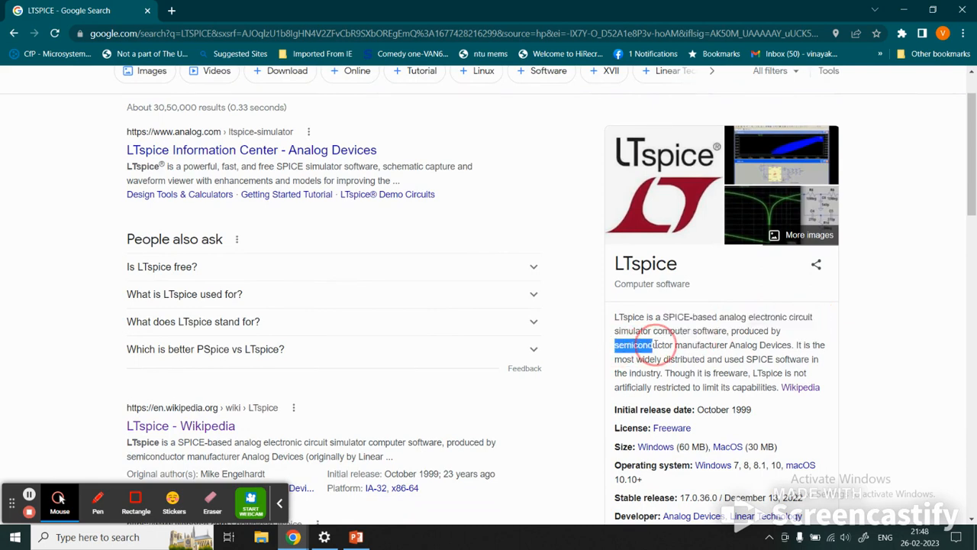
pyautogui.moveTo(634, 344); pyautogui.dragTo(728, 345)
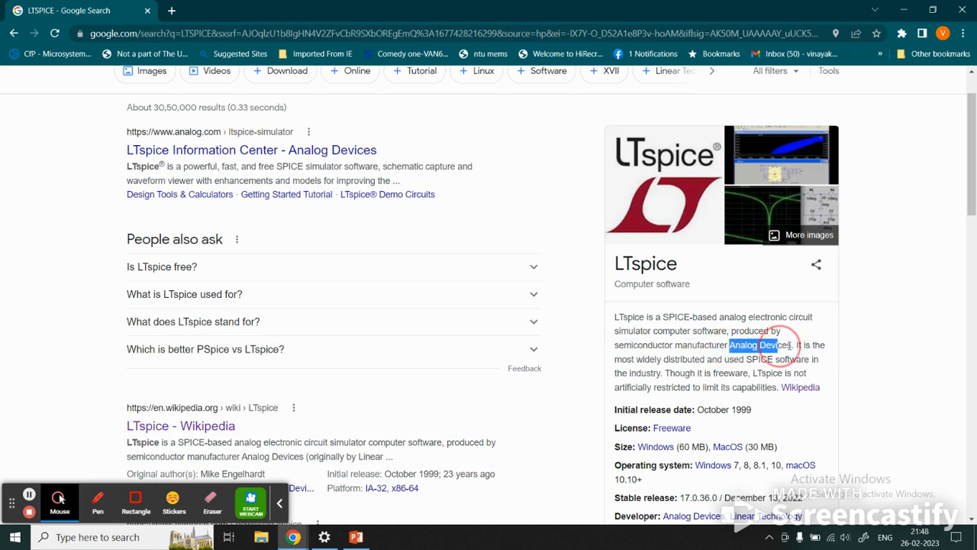
pyautogui.scroll(-3)
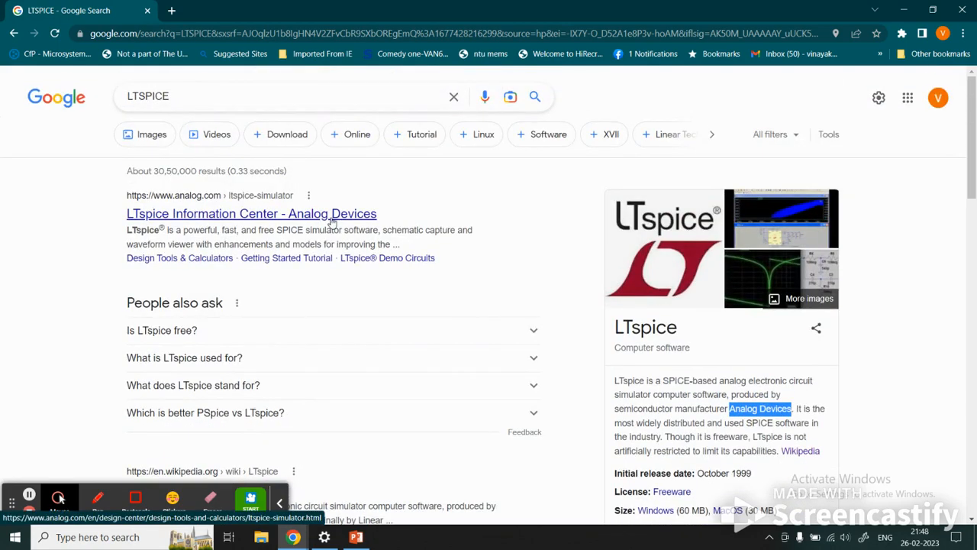
pyautogui.scroll(-3)
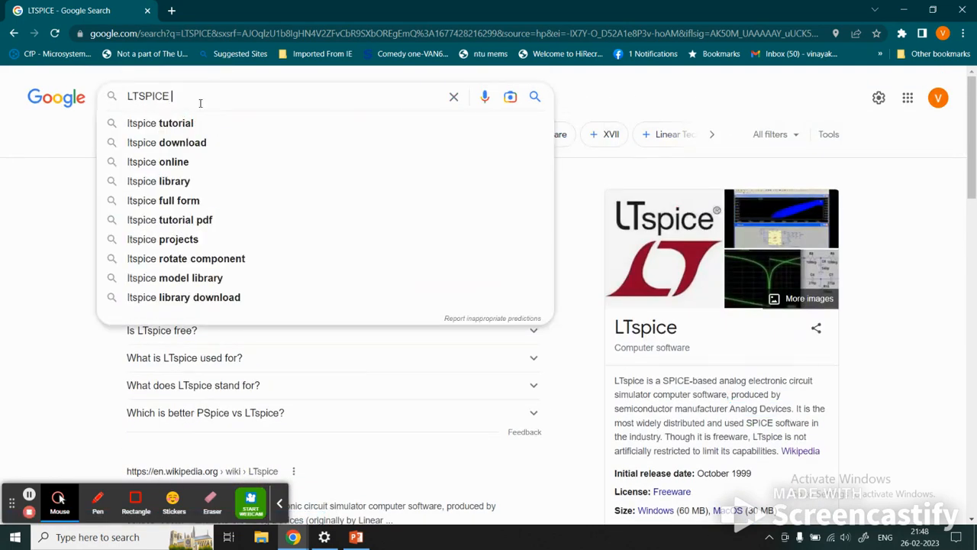
# Step: Search for 'ltspice download' and open the Softonic 'LTspice - Download' result
pyautogui.write('don')
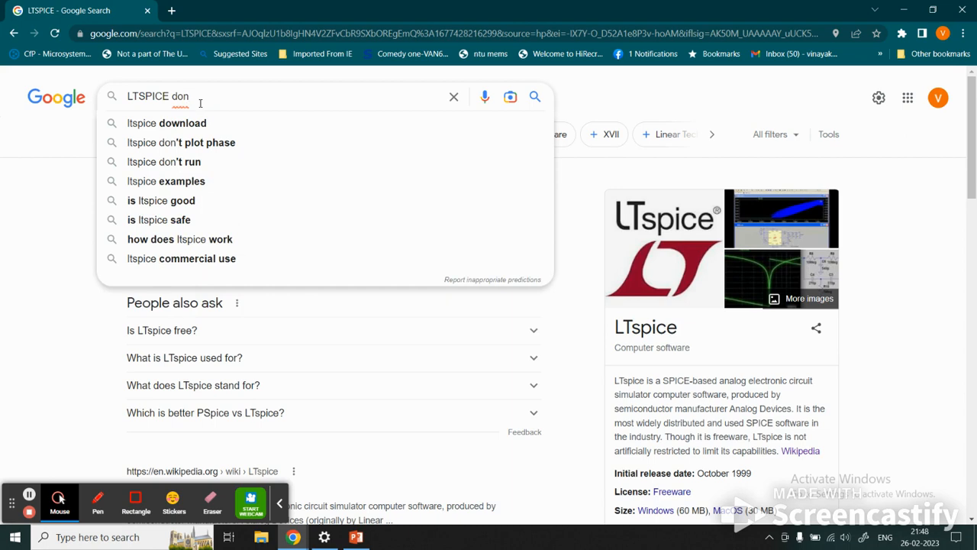
pyautogui.press('BackSpace')
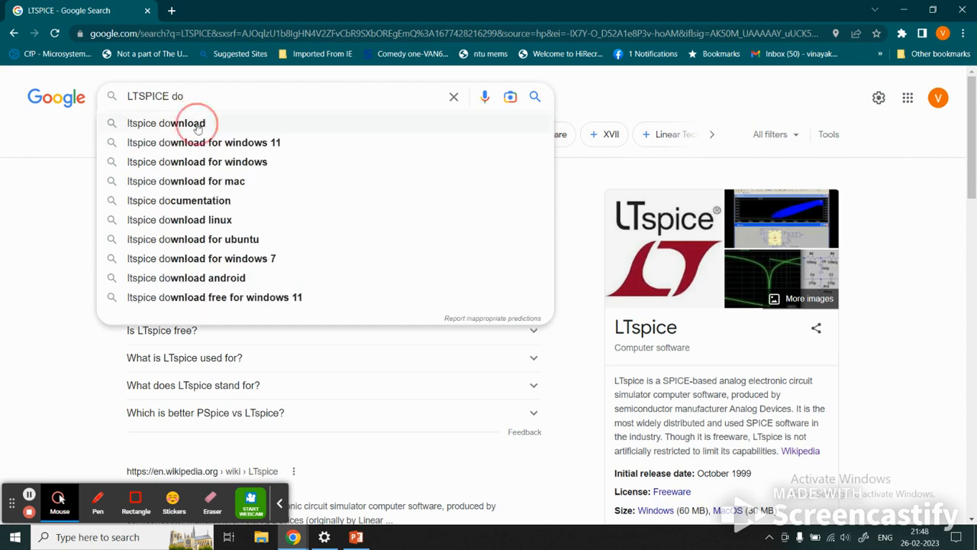
pyautogui.click(166, 123)
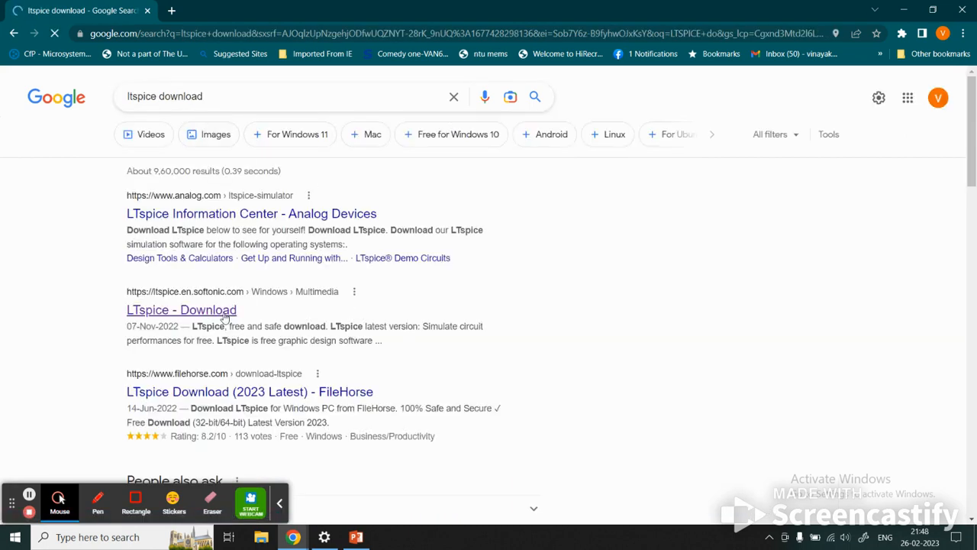
pyautogui.scroll(-3)
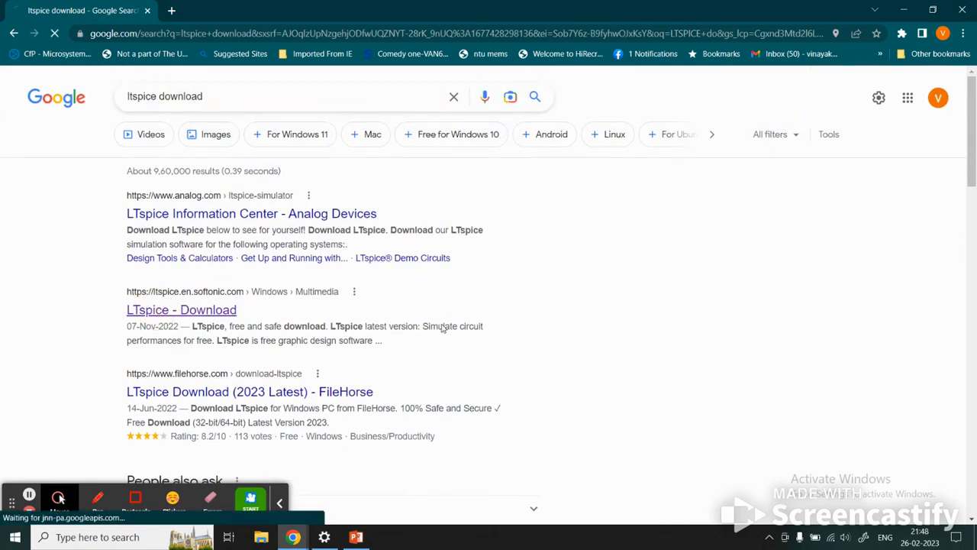
pyautogui.click(181, 309)
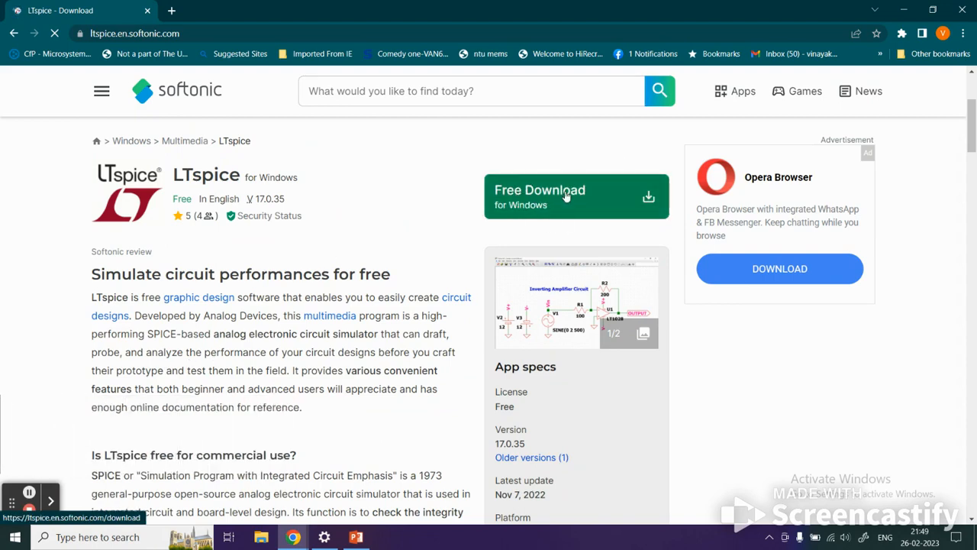
# Step: Start the free LTspice download using Softonic's Windows and PC download buttons
pyautogui.click(575, 196)
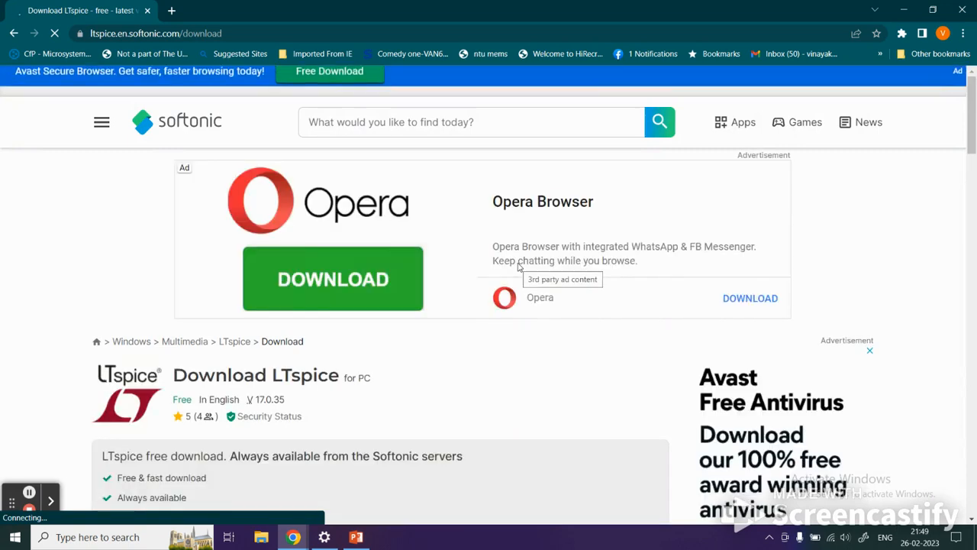
pyautogui.moveTo(510, 357)
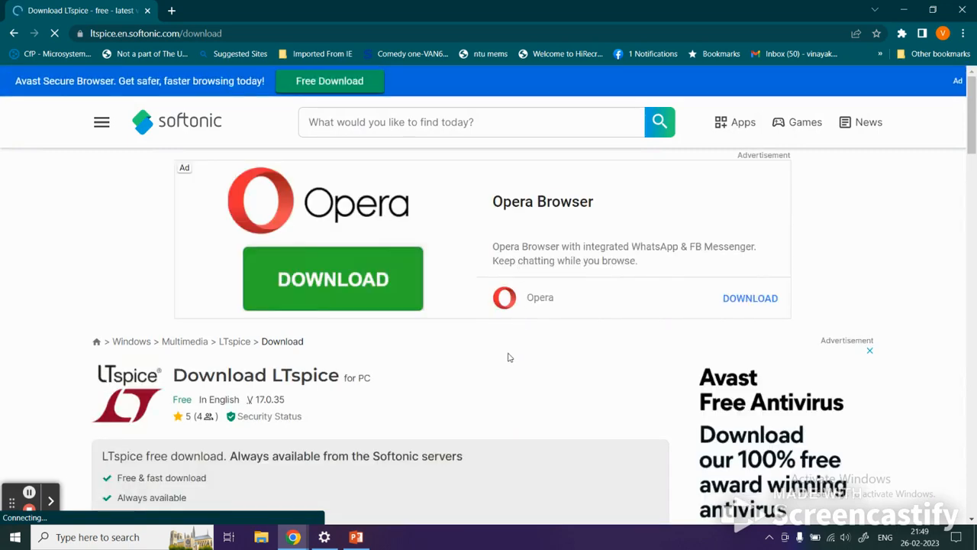
pyautogui.scroll(-3)
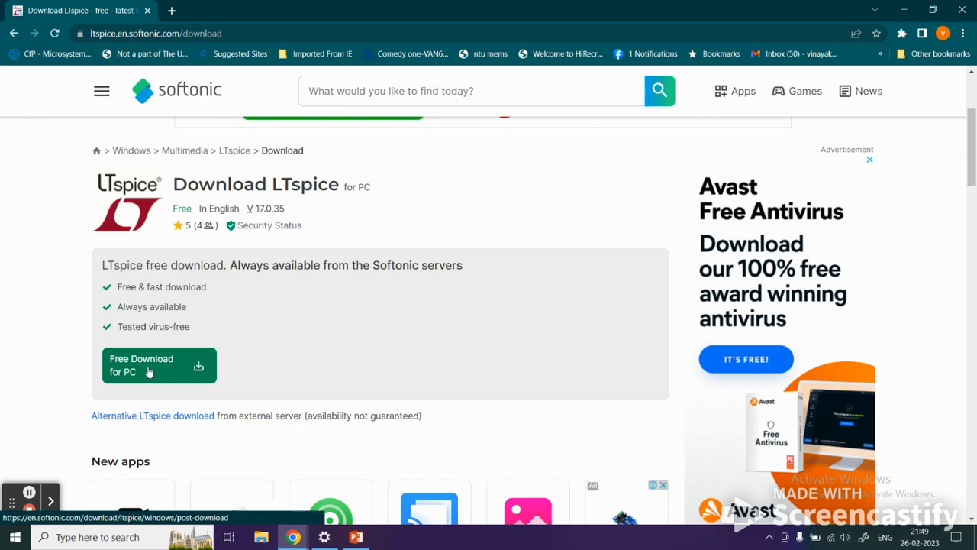
pyautogui.click(149, 365)
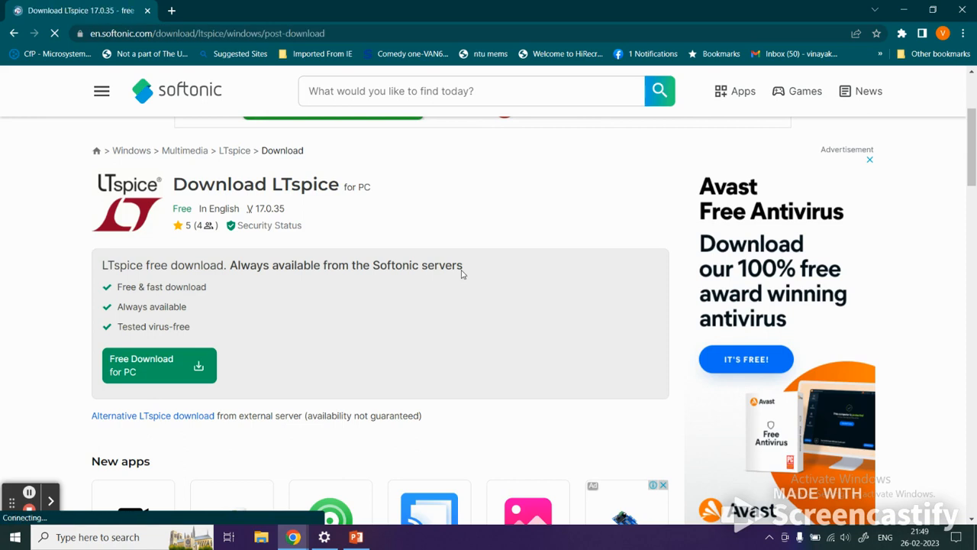
pyautogui.click(141, 365)
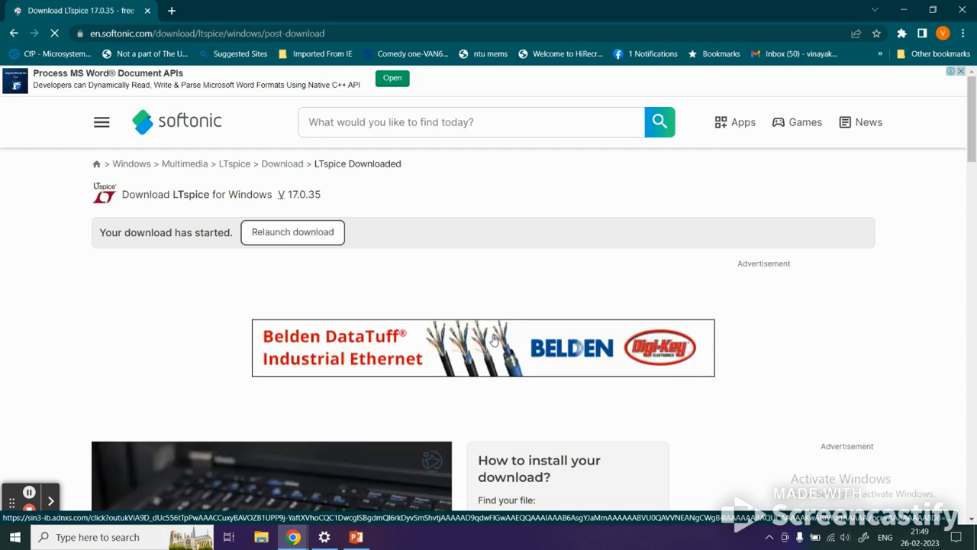
pyautogui.moveTo(789, 340)
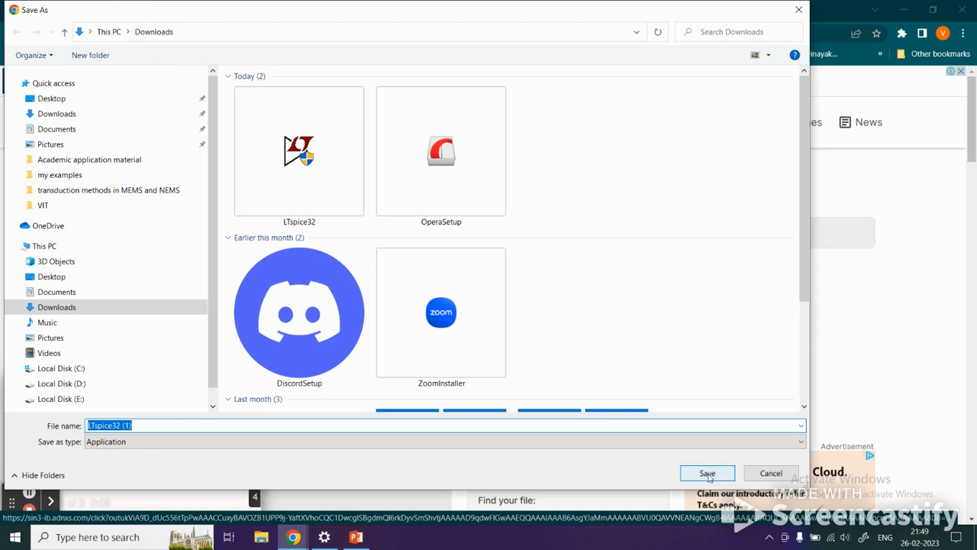
# Step: Save the installer to Downloads under its default name, LTspice32 (1).exe
pyautogui.click(707, 472)
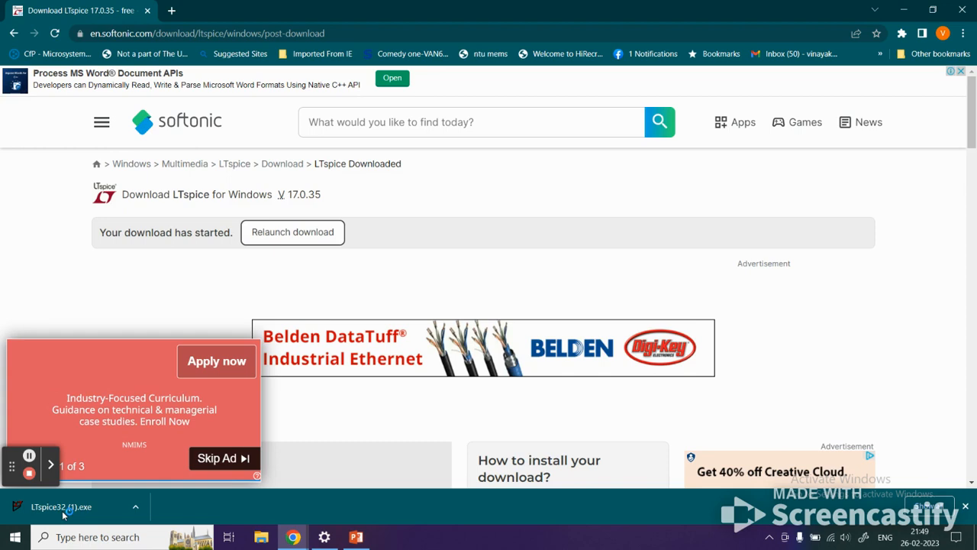
# Step: Run LTspice32 (1).exe, accept the licence, and start the installation
pyautogui.click(61, 506)
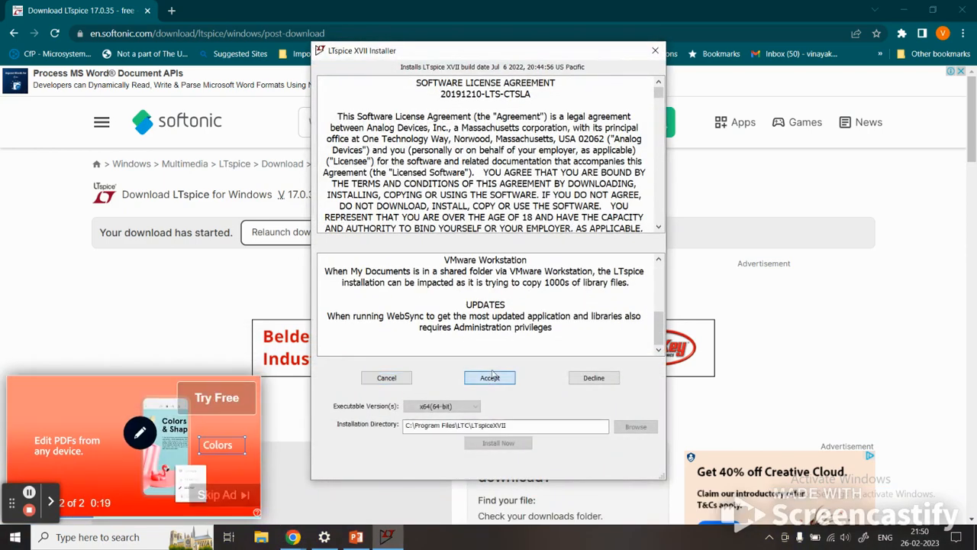
pyautogui.click(490, 378)
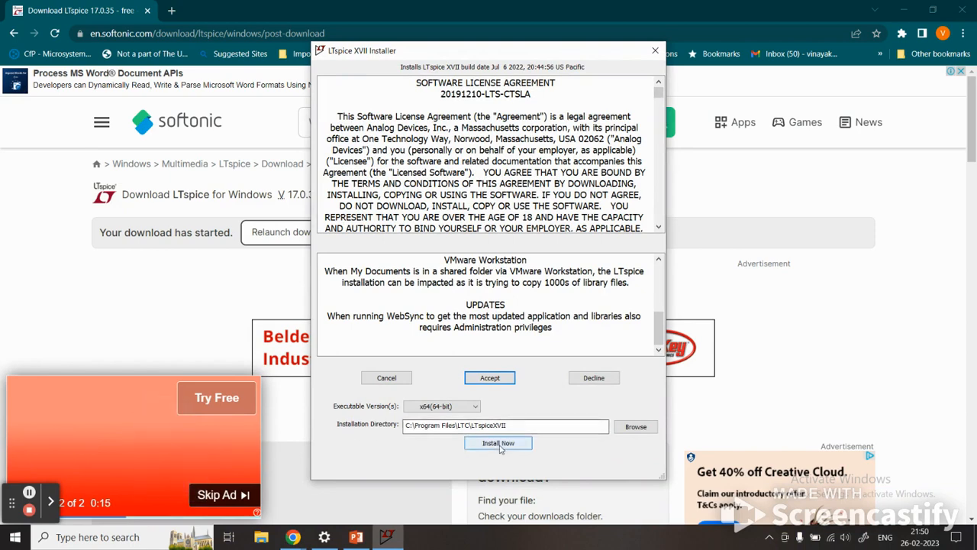
pyautogui.click(498, 443)
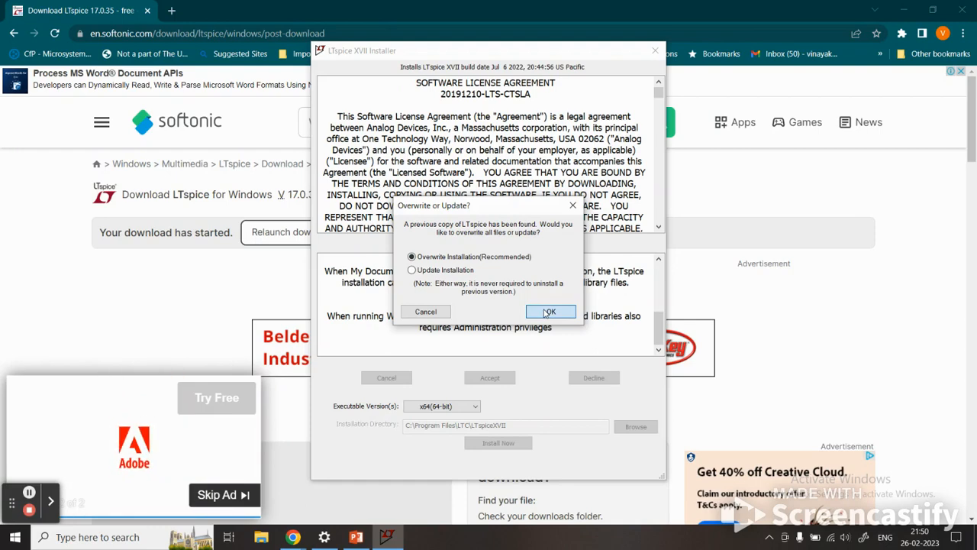
# Step: Confirm 'Overwrite Installation (Recommended)' to replace the previous LTspice copy
pyautogui.click(550, 312)
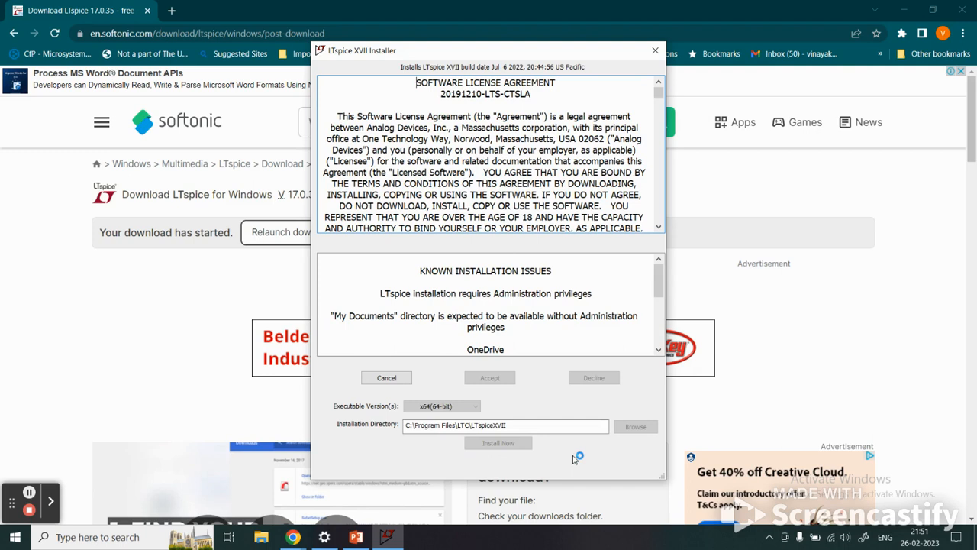
# Step: Dismiss the 'LTspice XVII has been successfully installed' message
pyautogui.click(499, 443)
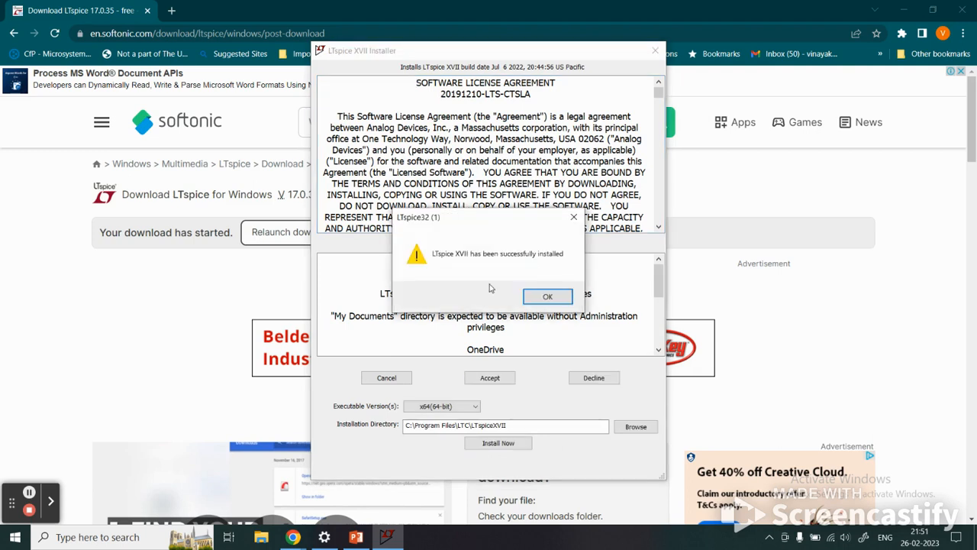
pyautogui.moveTo(492, 271)
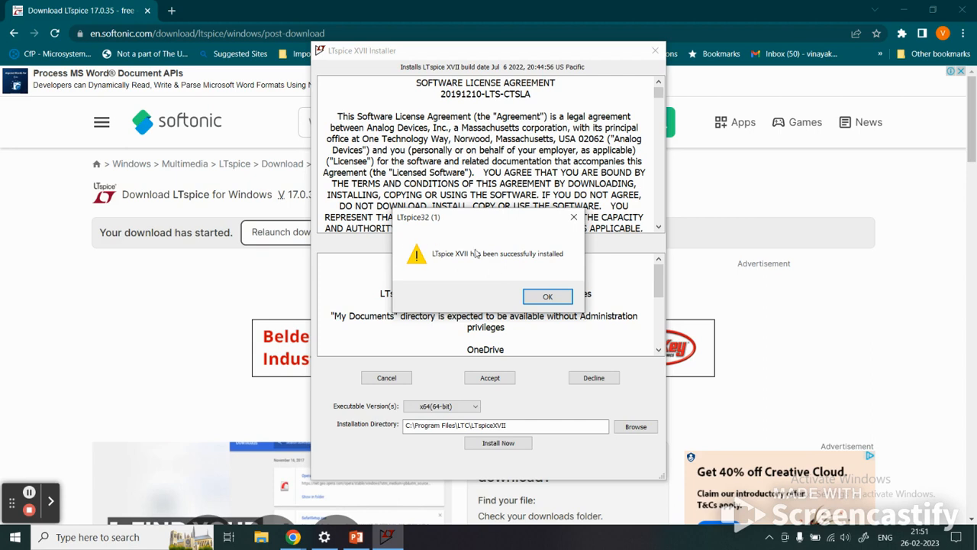
pyautogui.moveTo(464, 268)
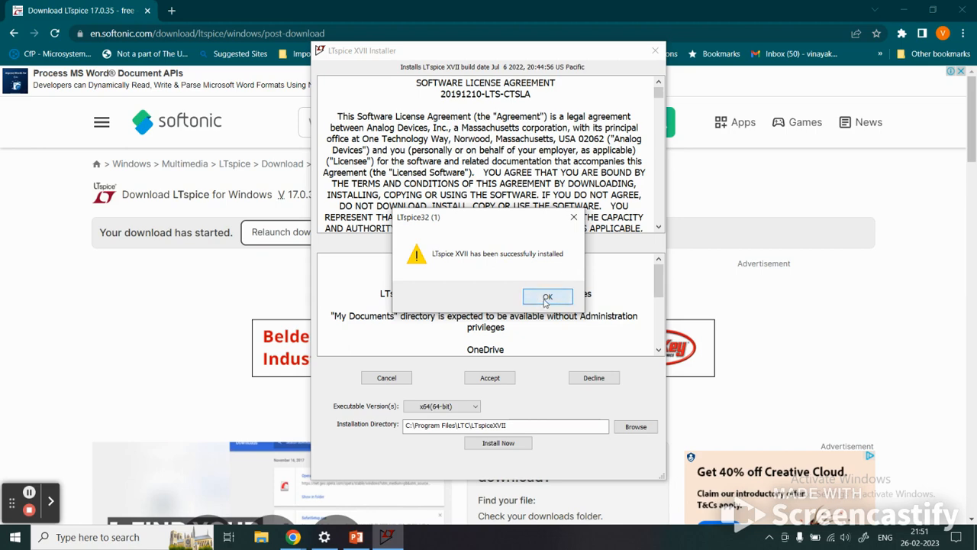
pyautogui.click(548, 296)
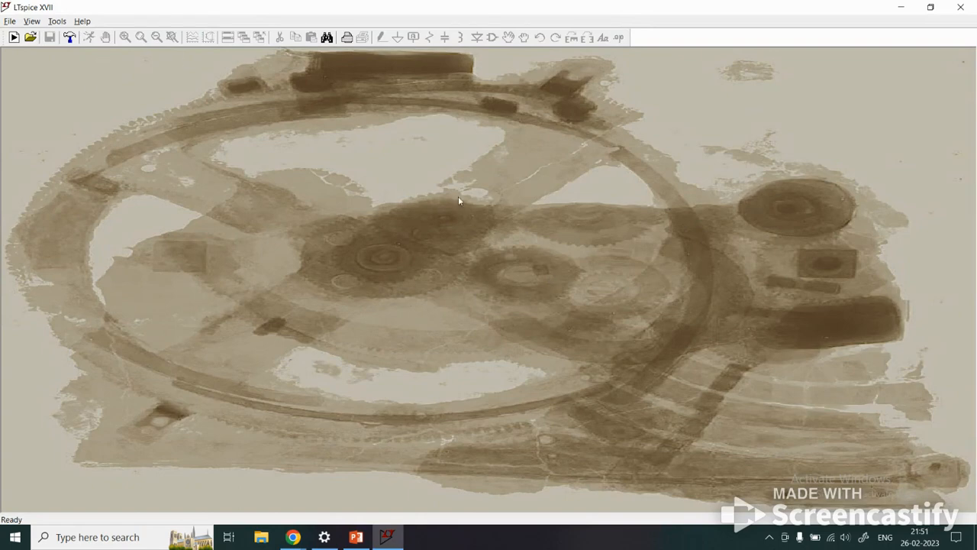
pyautogui.moveTo(269, 172)
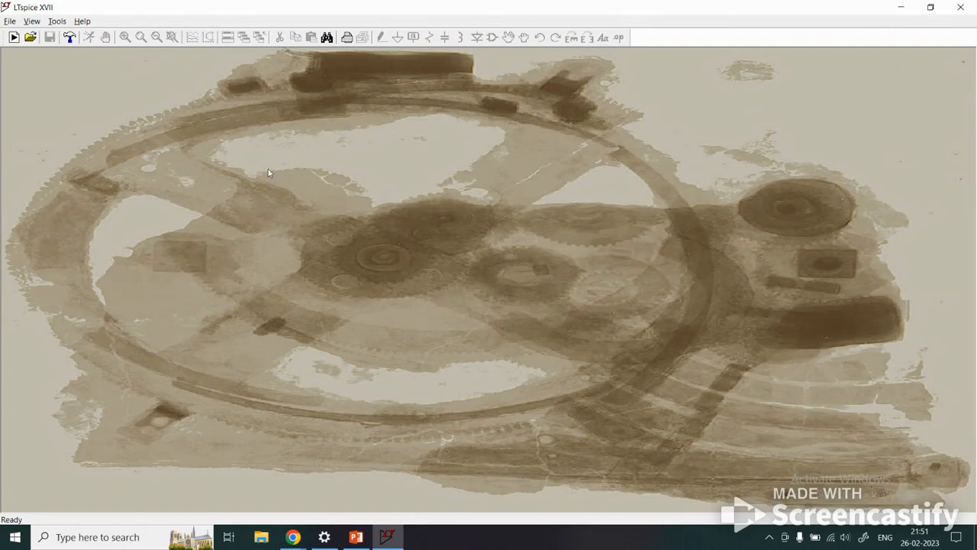
pyautogui.moveTo(52, 15)
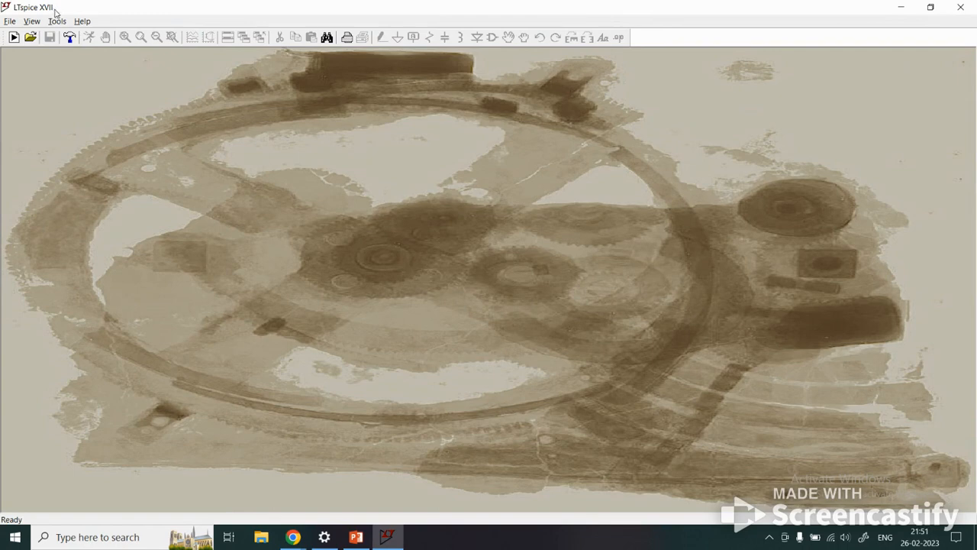
pyautogui.moveTo(269, 173)
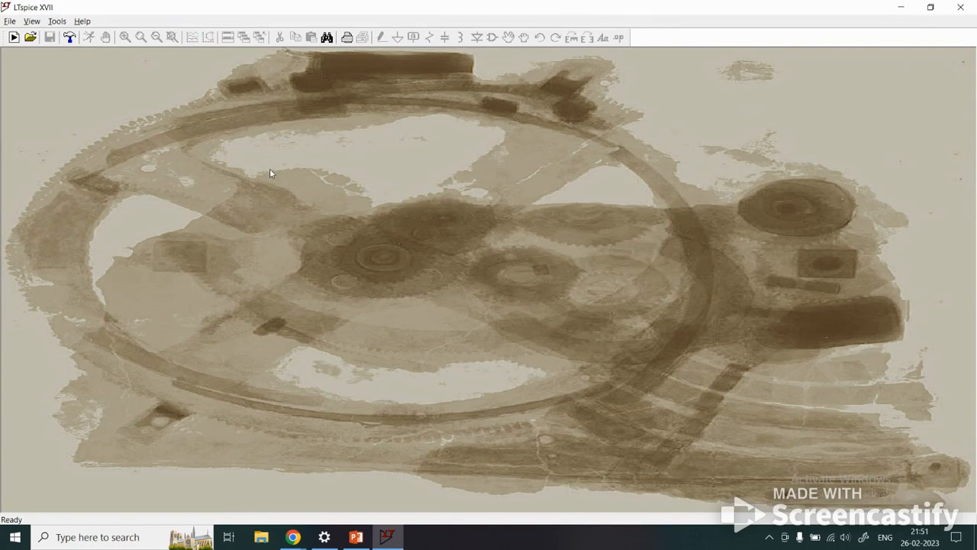